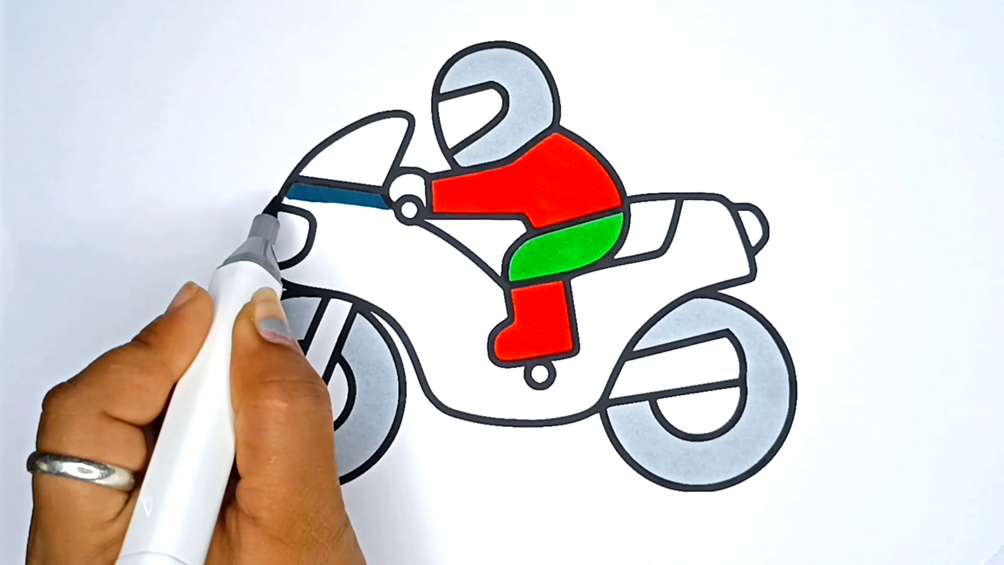
left_click_drag(288, 218, 416, 268)
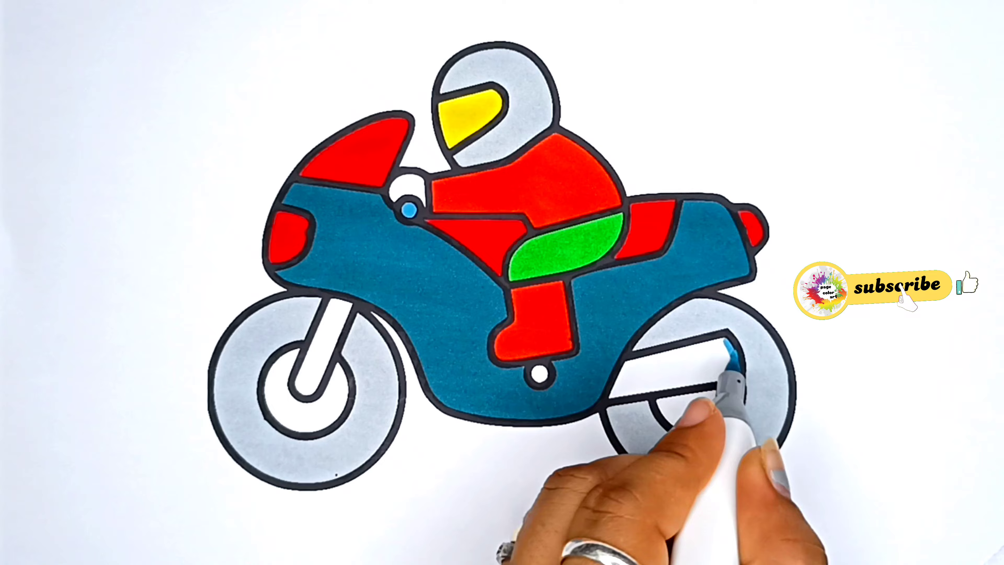
left_click_drag(737, 371, 672, 378)
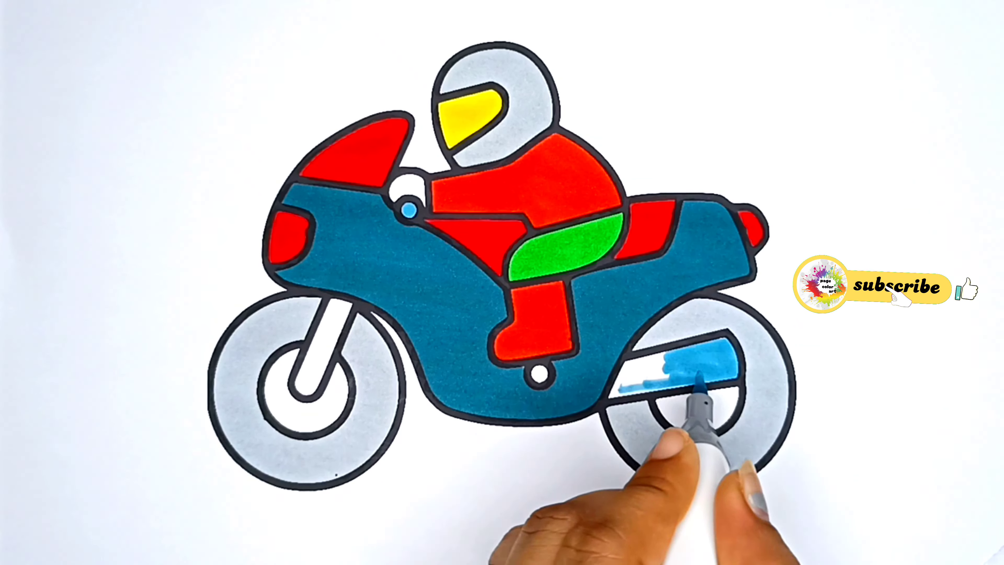